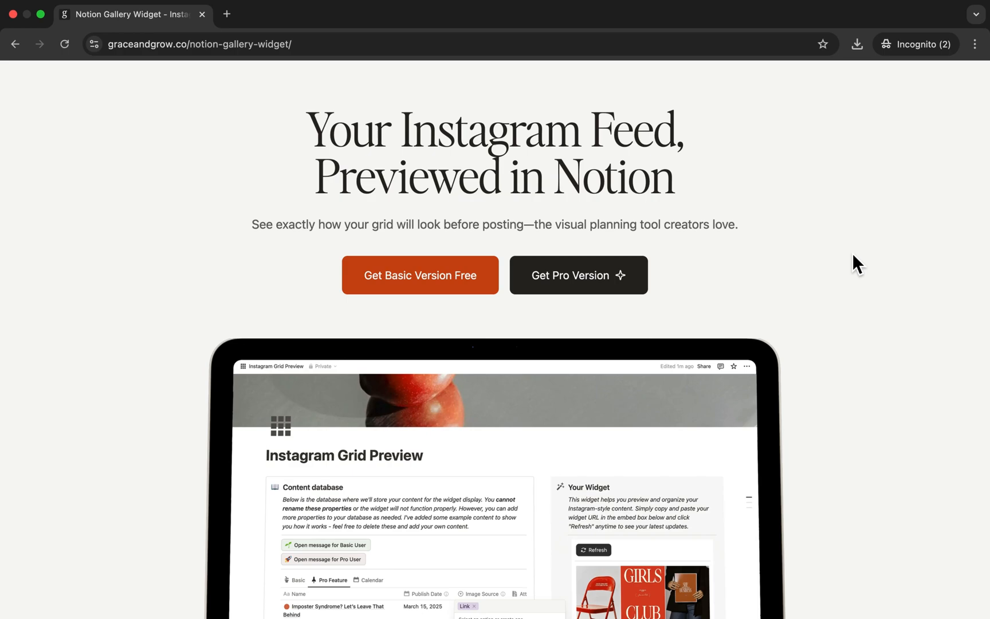
Step: Close the video post preview and the attachment popup after scrolling through the database
scroll("down", 3)
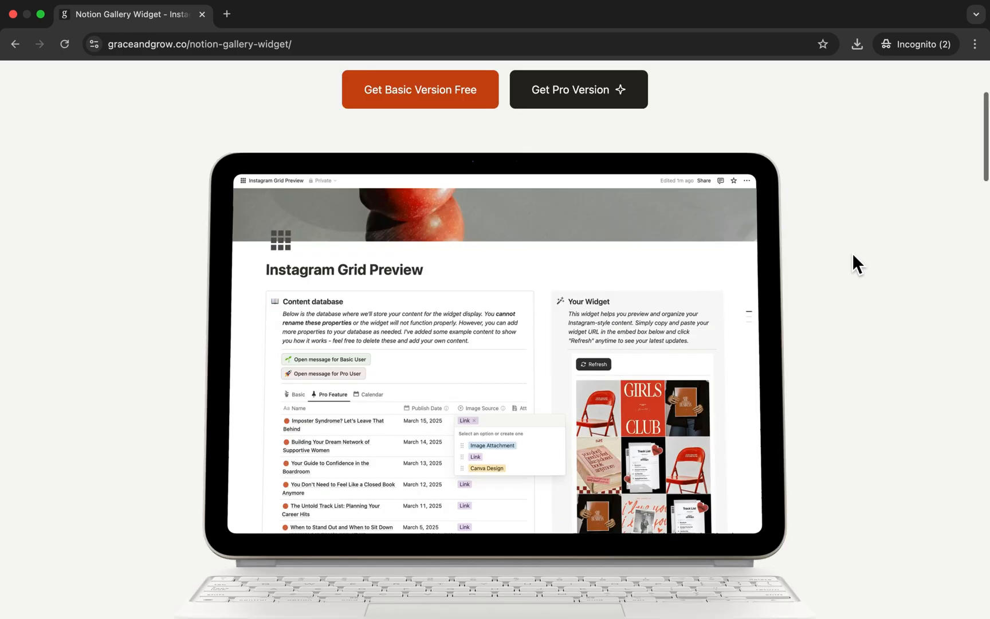
scroll("down", 3)
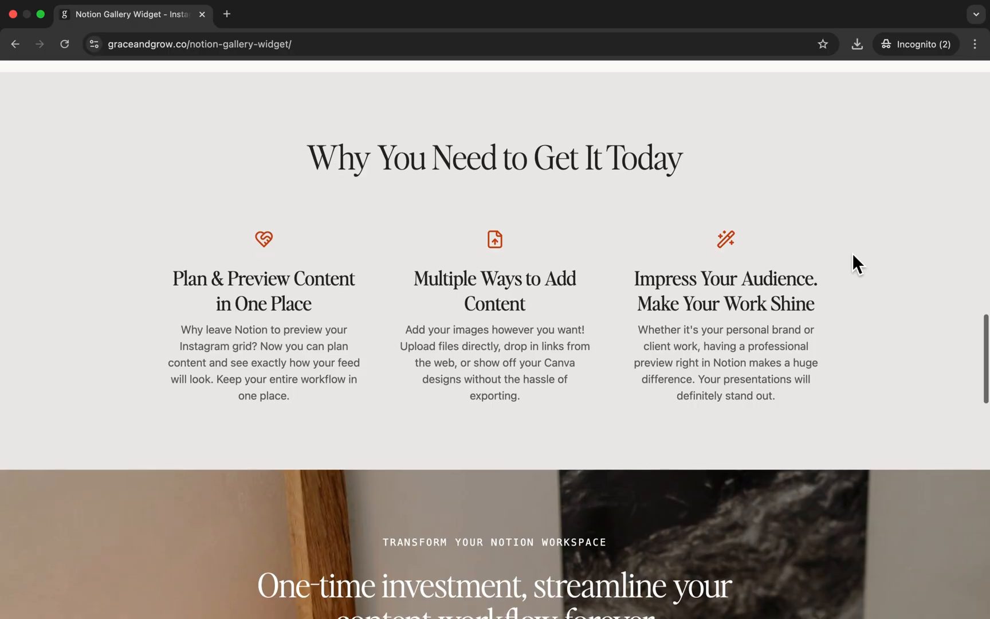
scroll("down", 3)
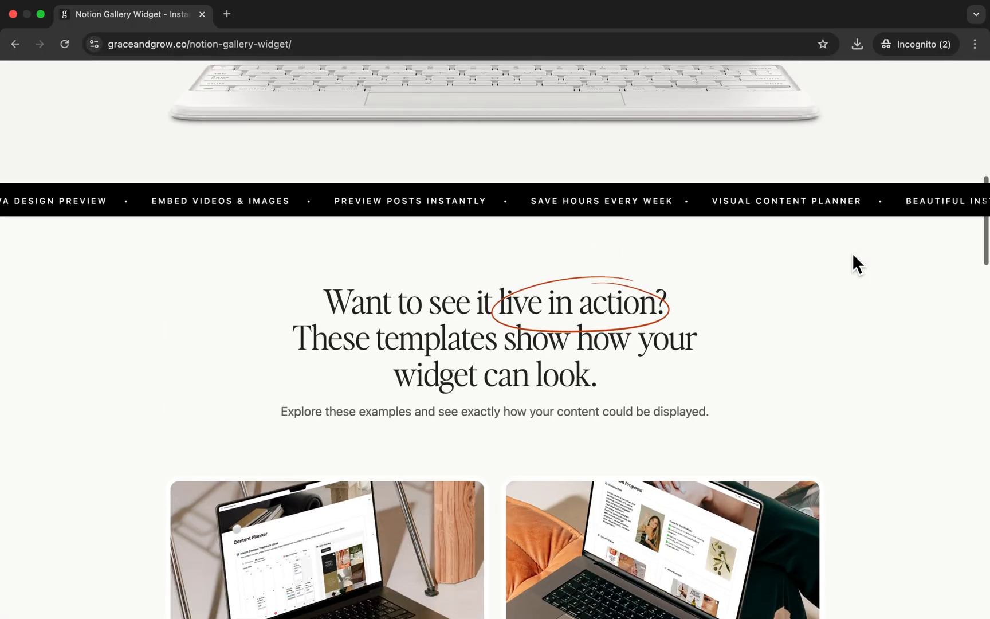
scroll("up", 3)
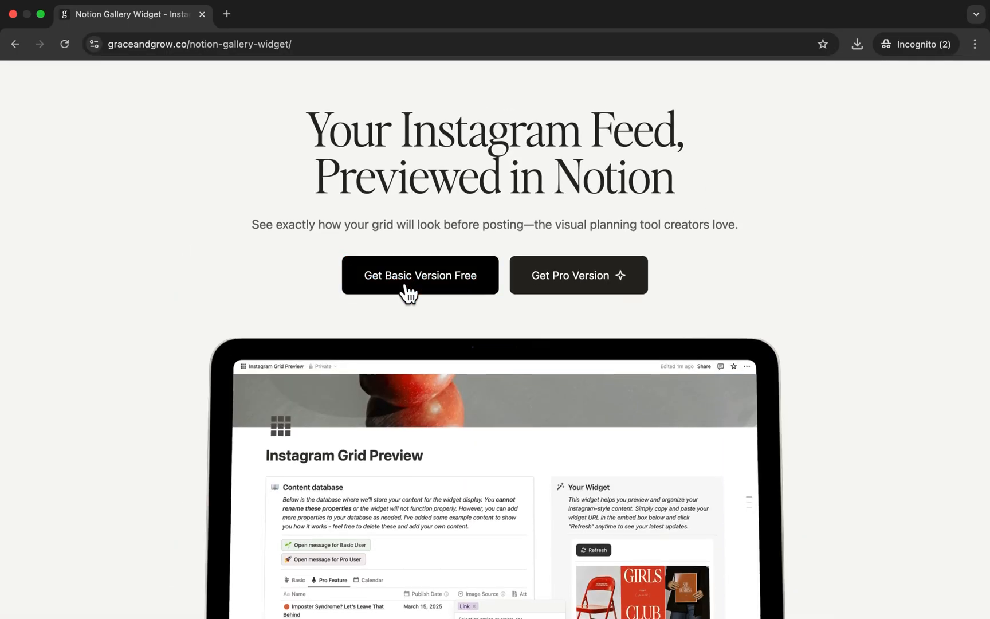
mouse_move(420, 275)
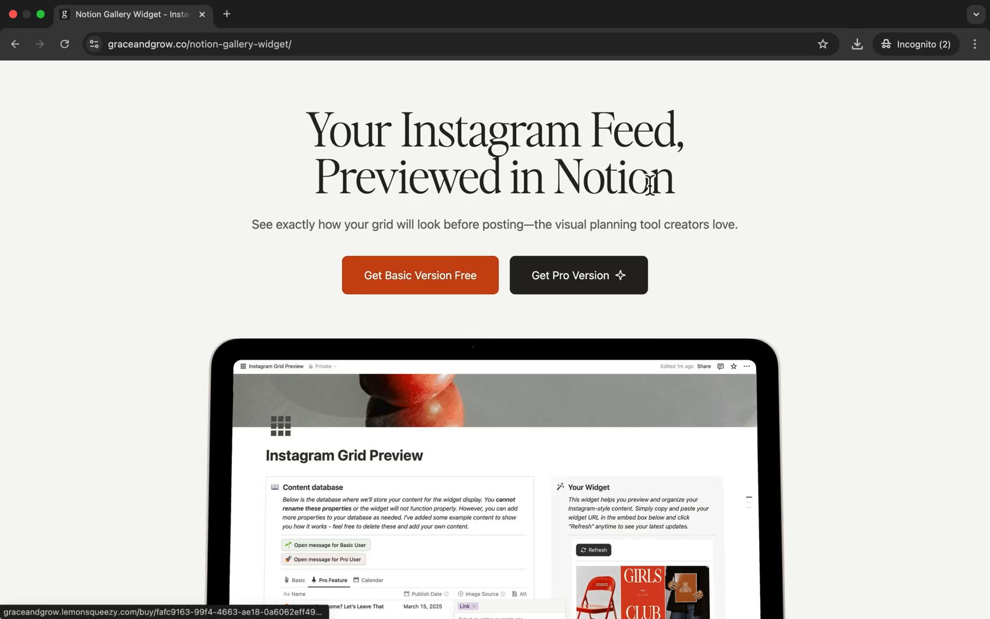
scroll("down", 3)
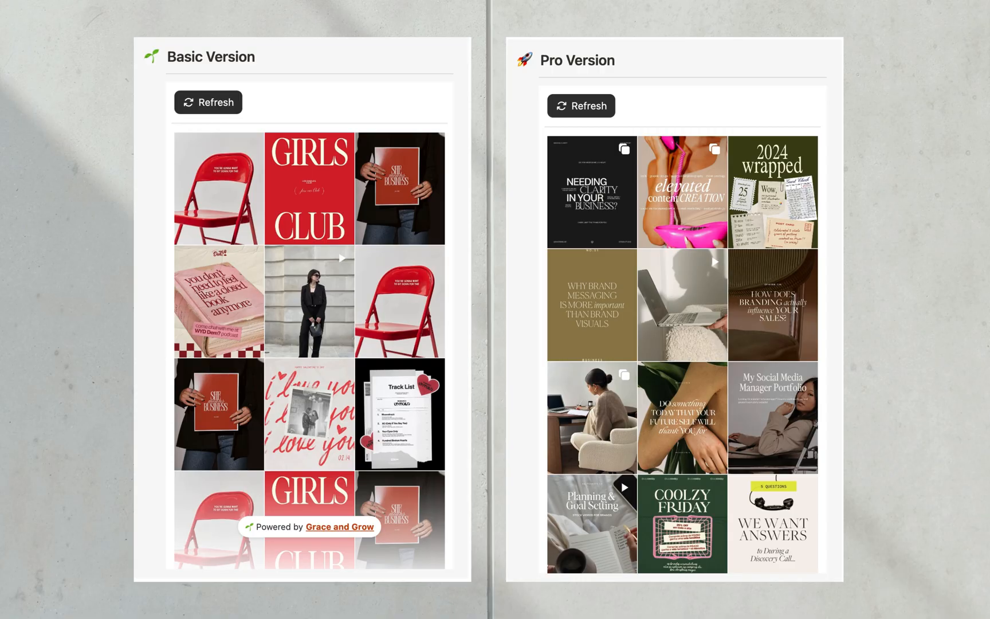
scroll("down", 3)
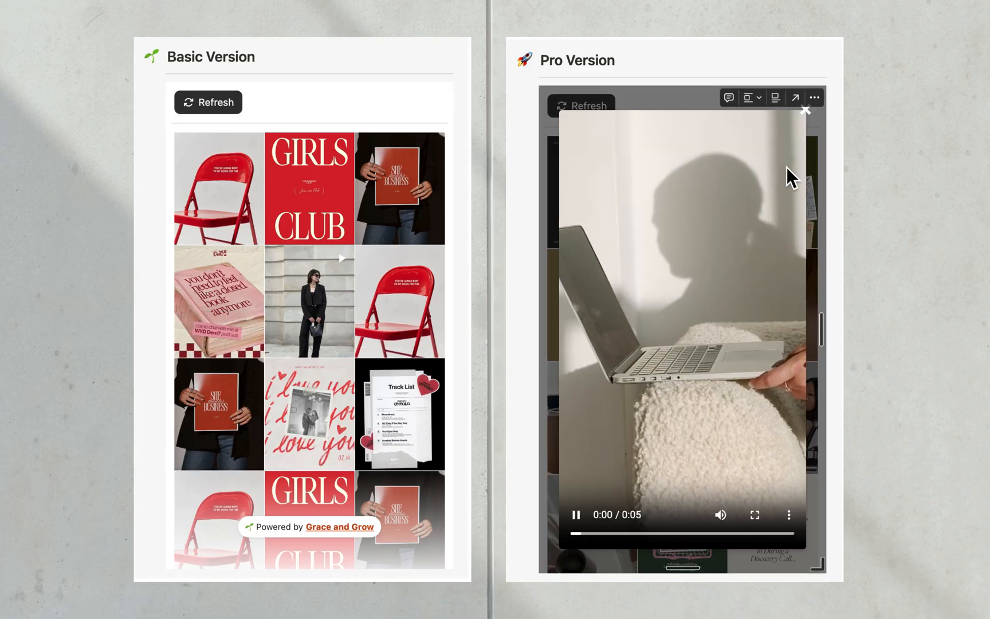
left_click(806, 110)
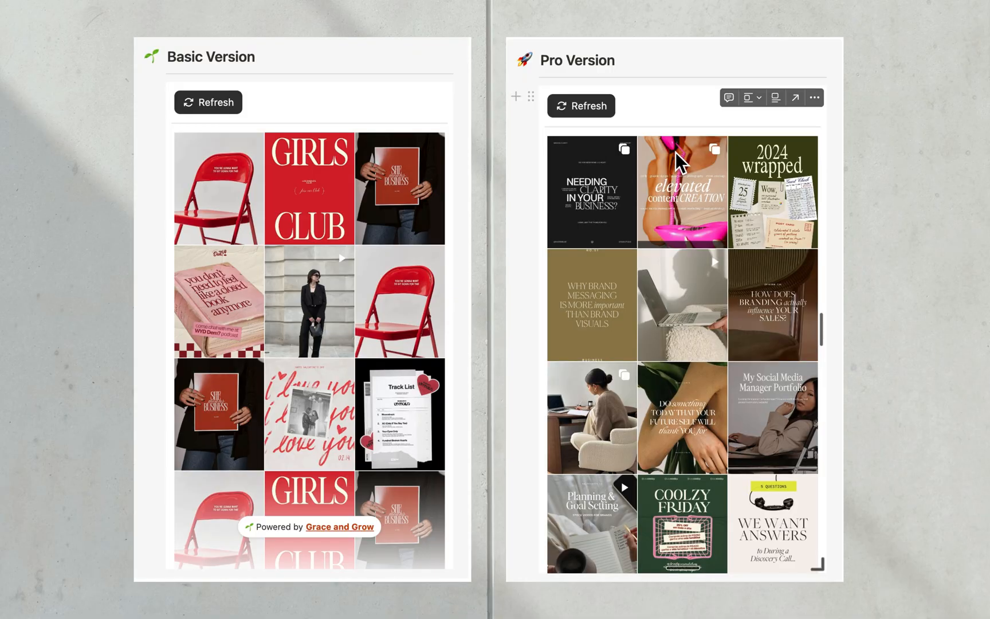
left_click(681, 191)
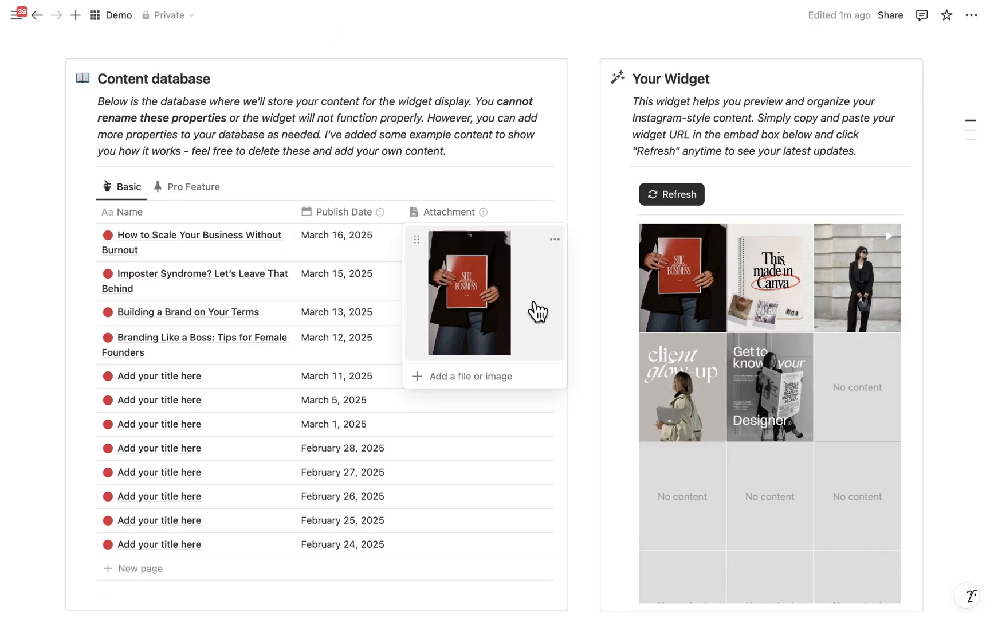
mouse_move(477, 152)
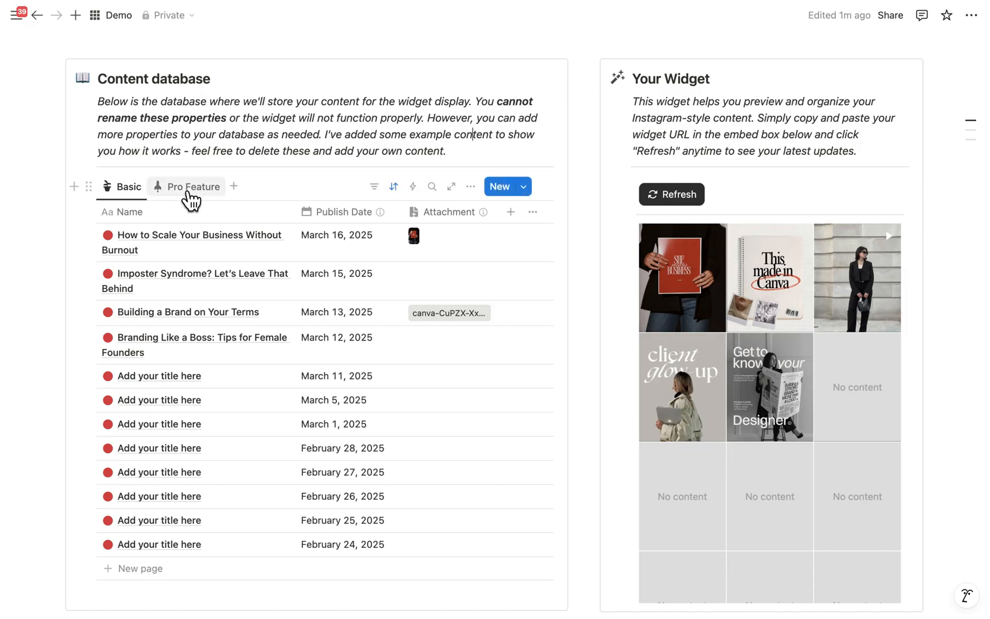
Step: Switch the database to its Pro Feature view and review the Image Source options
left_click(193, 187)
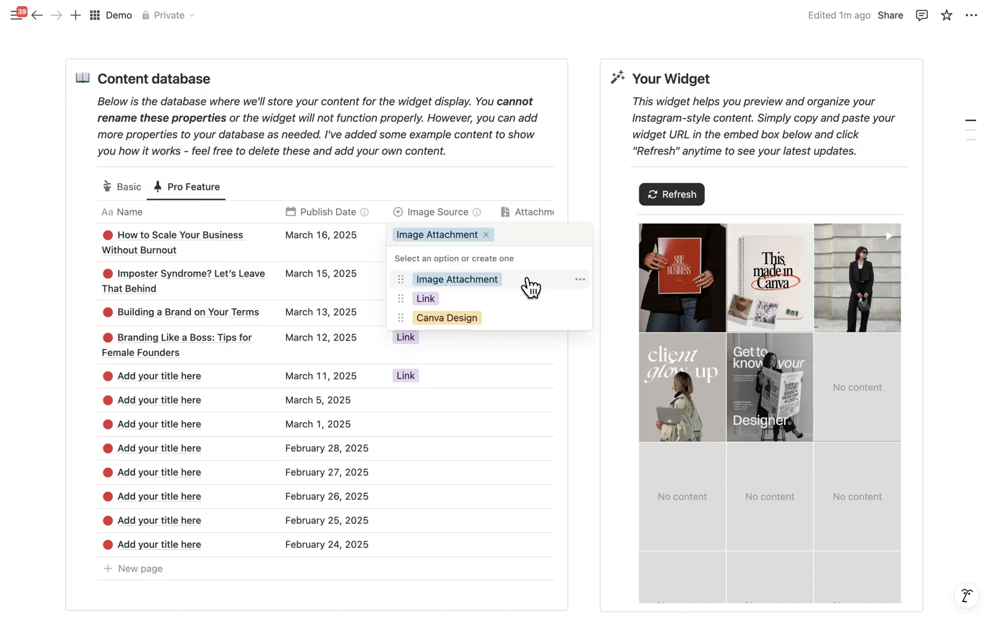
mouse_move(518, 287)
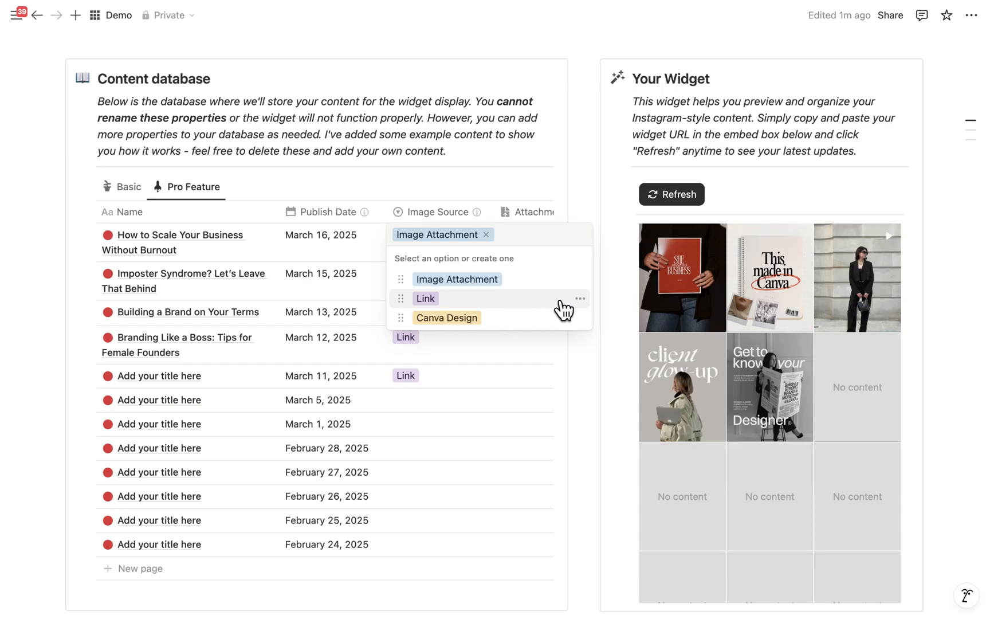
mouse_move(537, 312)
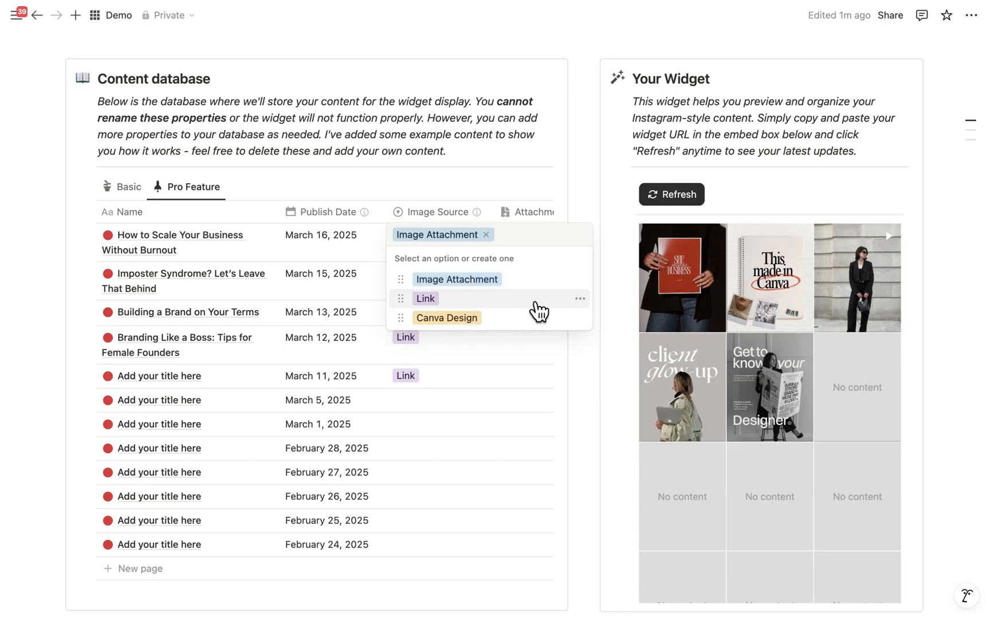
mouse_move(559, 327)
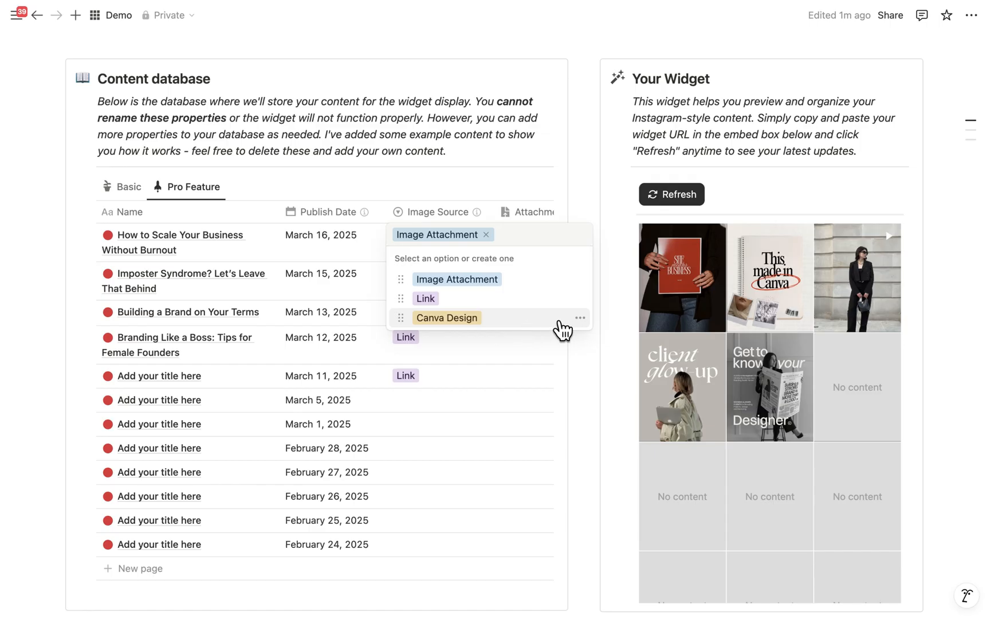
left_click(446, 317)
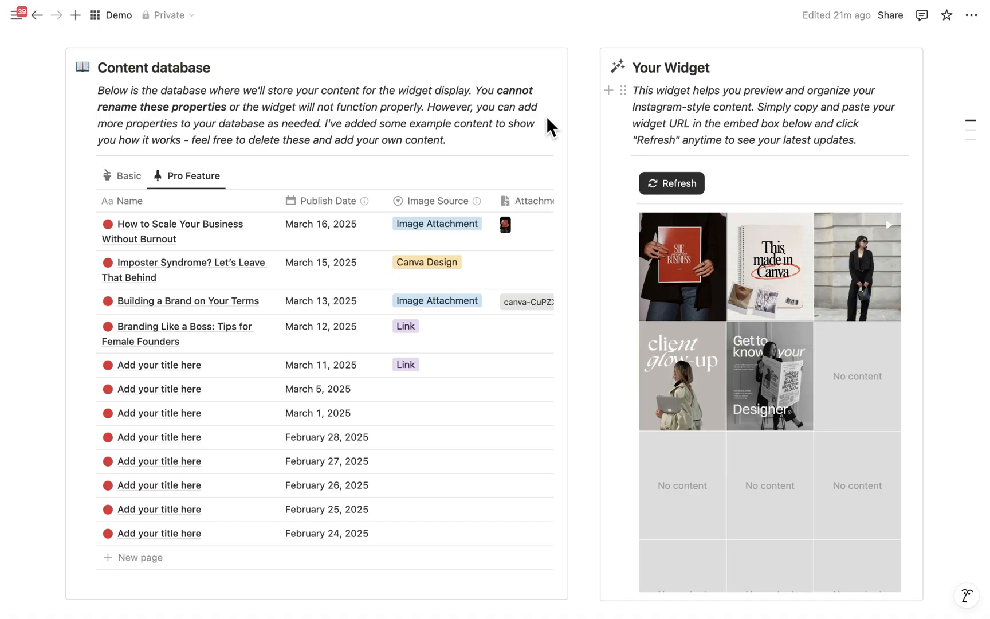
Step: Add a new April 5, 2025 post with a Link image source and refresh the widget grid
scroll("down", 3)
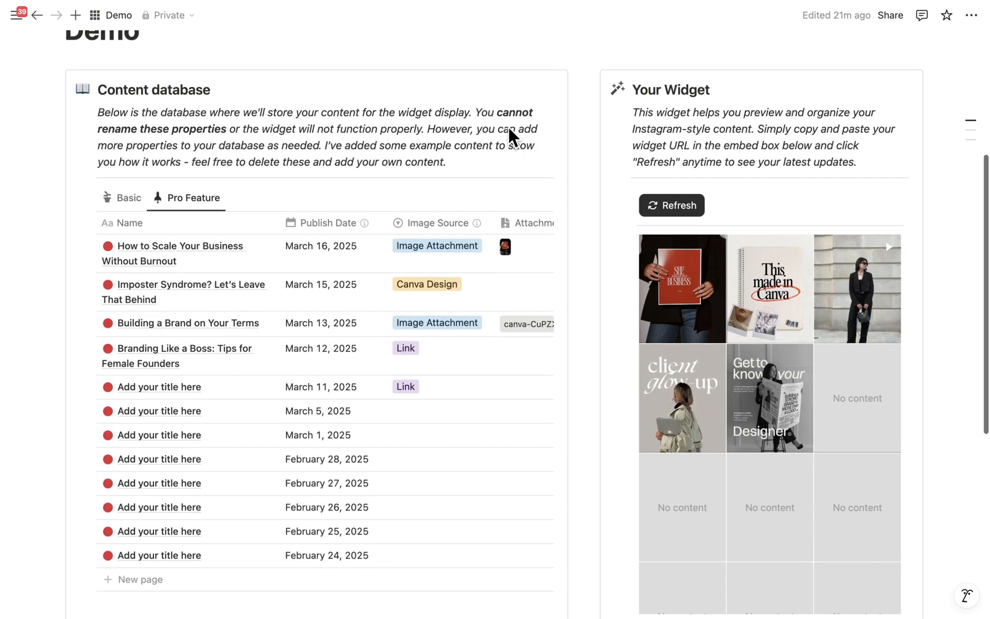
scroll("down", 3)
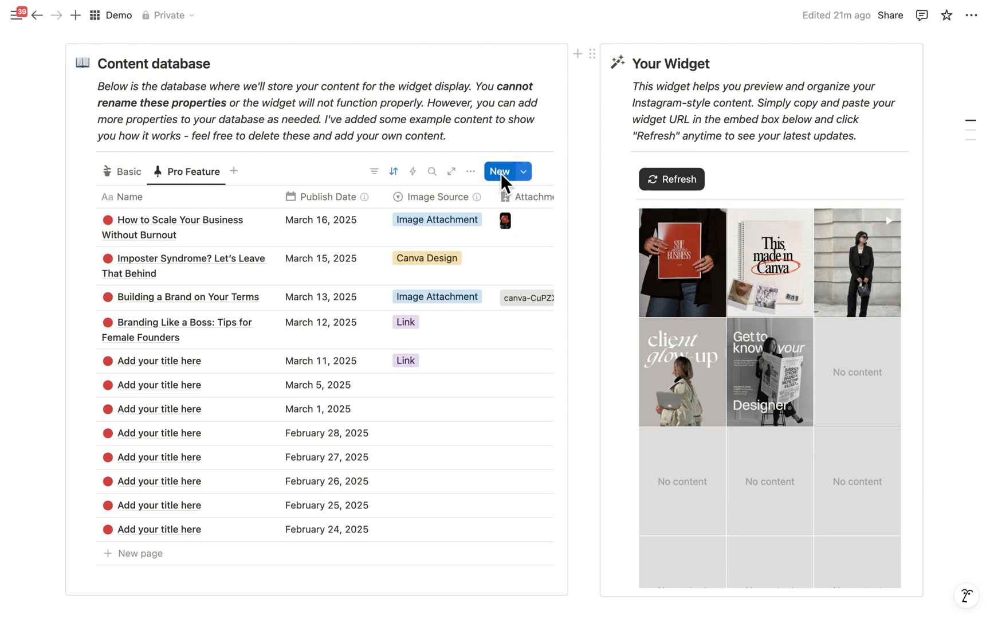
left_click(499, 170)
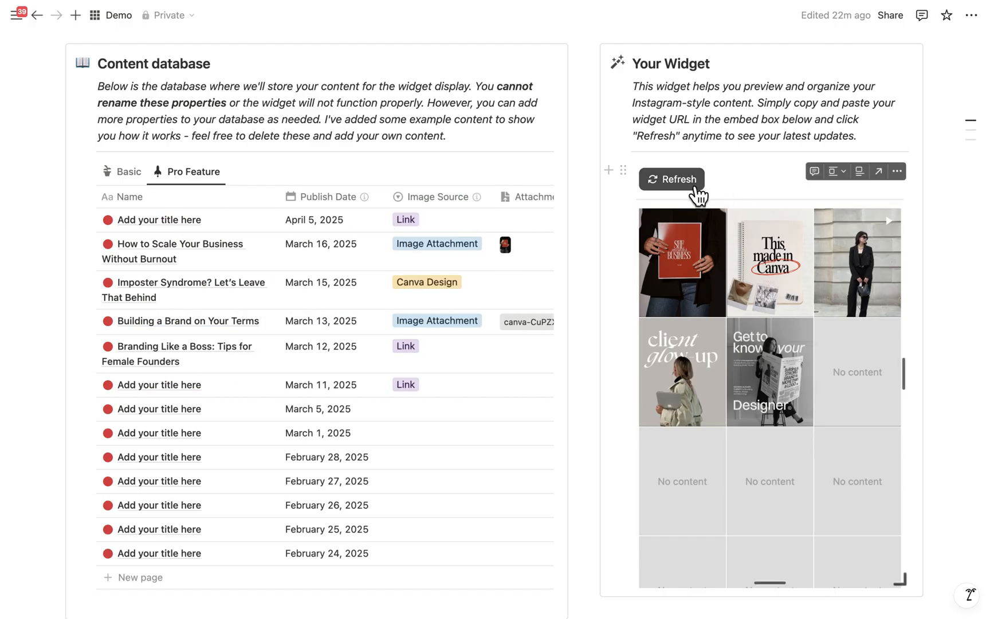
left_click(672, 179)
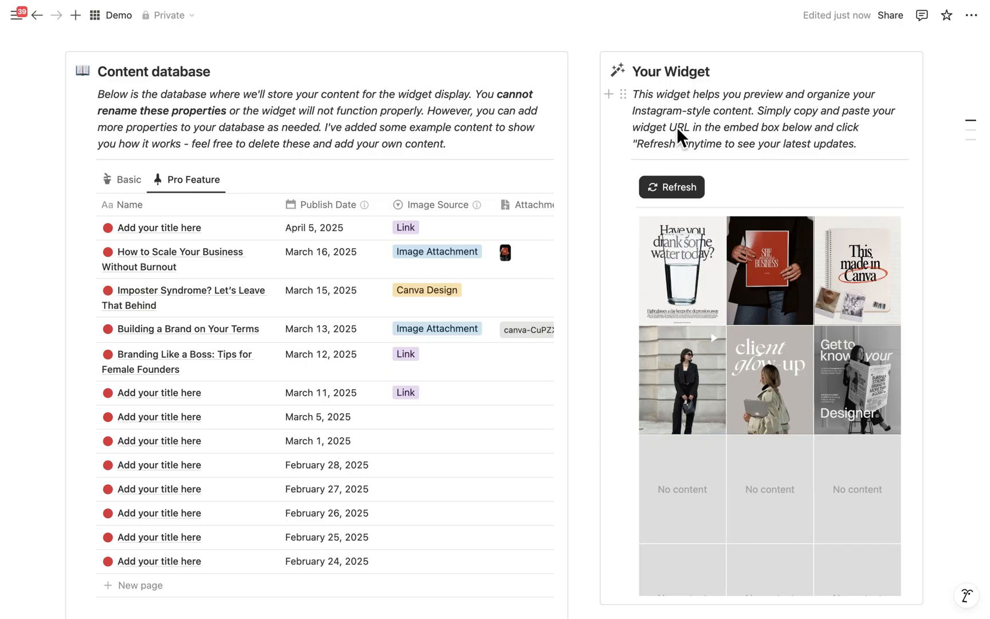
mouse_move(702, 136)
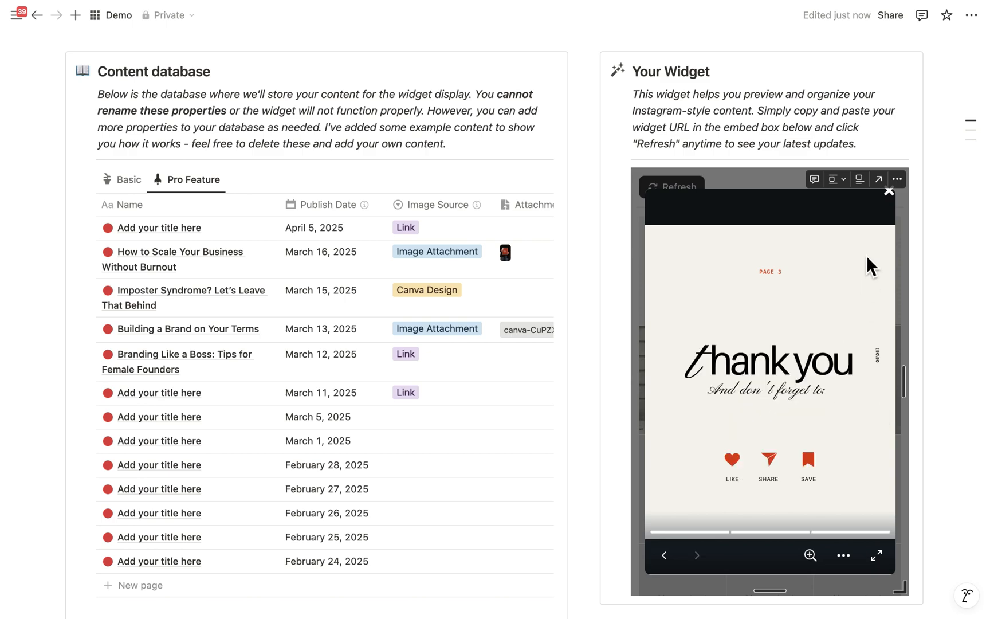
Step: Close the enlarged carousel preview in the refreshed widget grid
left_click(671, 186)
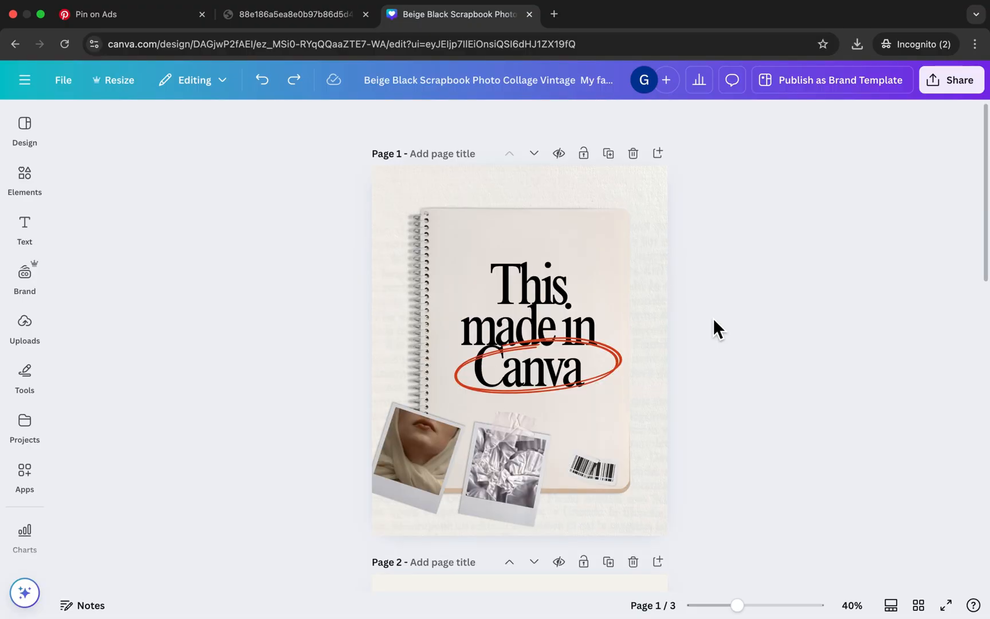
Step: Replace the Canva design's headline with 'I edited this part'
left_click(536, 363)
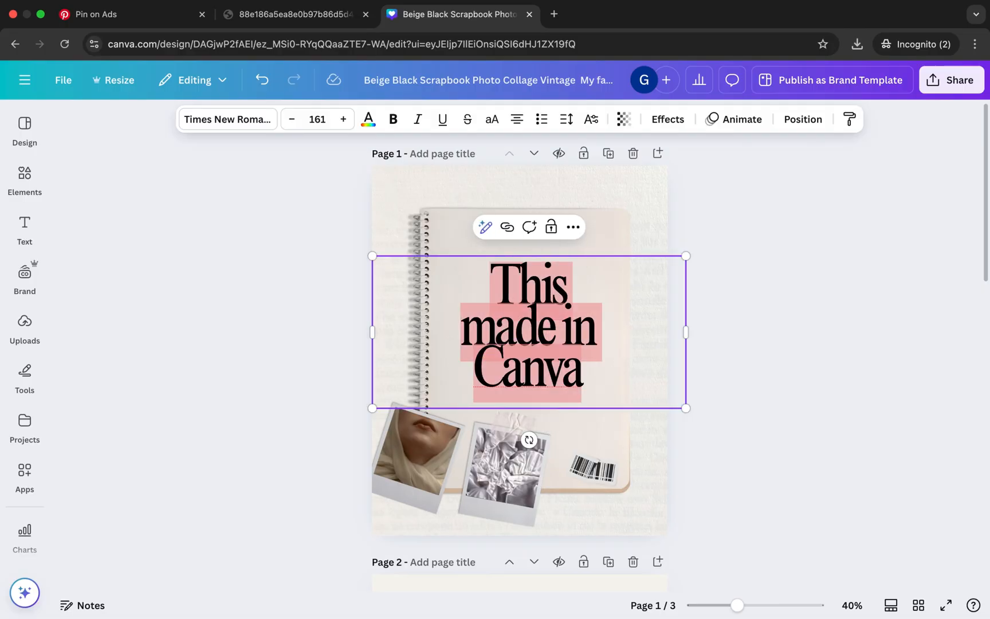
type("I edited this part")
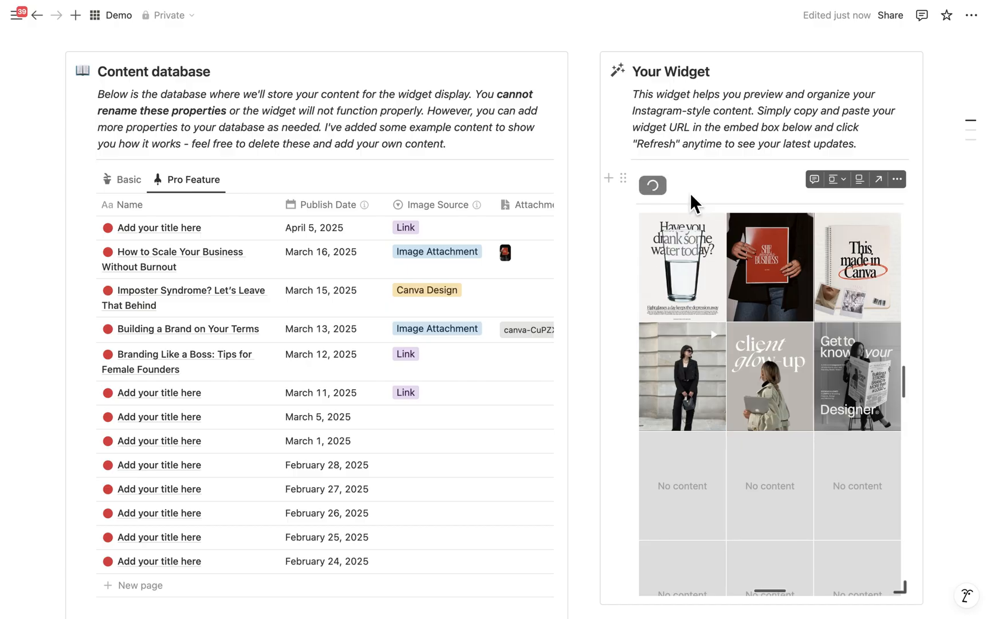
Step: Refresh the widget and enlarge the Canva post now reading 'I edited this part'
left_click(653, 186)
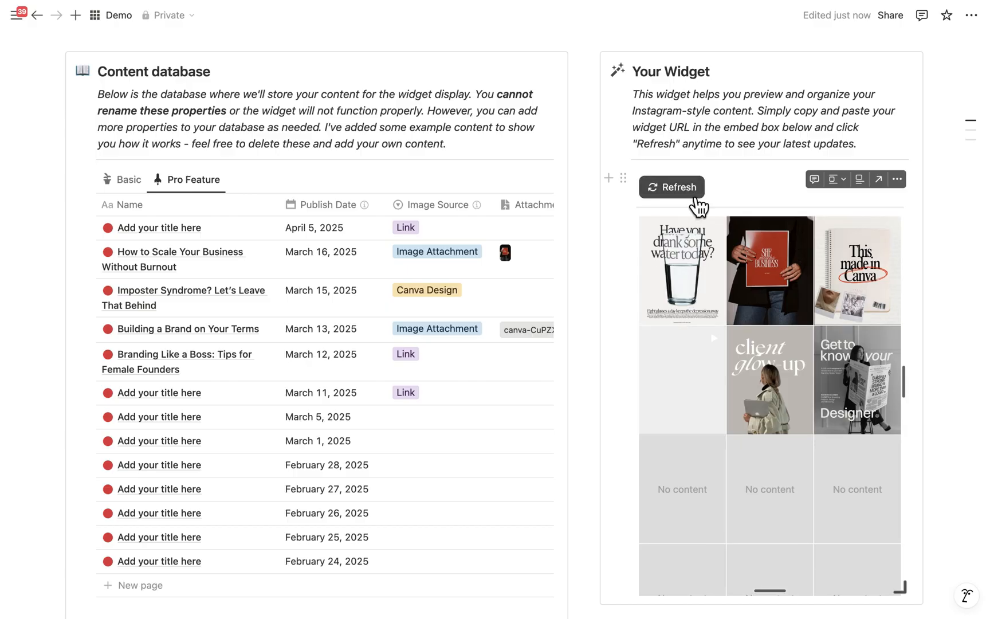
left_click(670, 187)
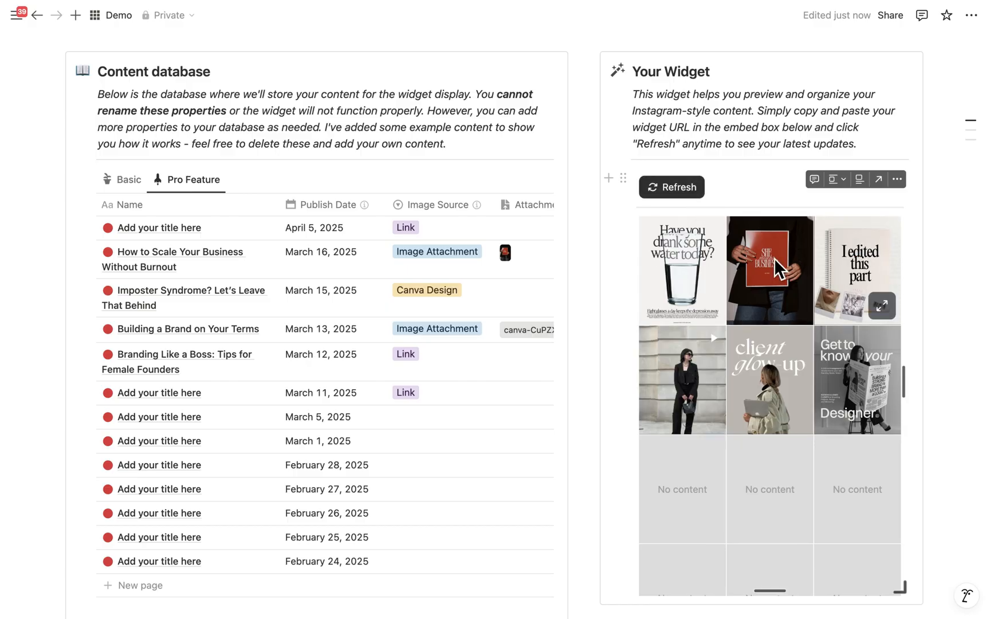
left_click(881, 306)
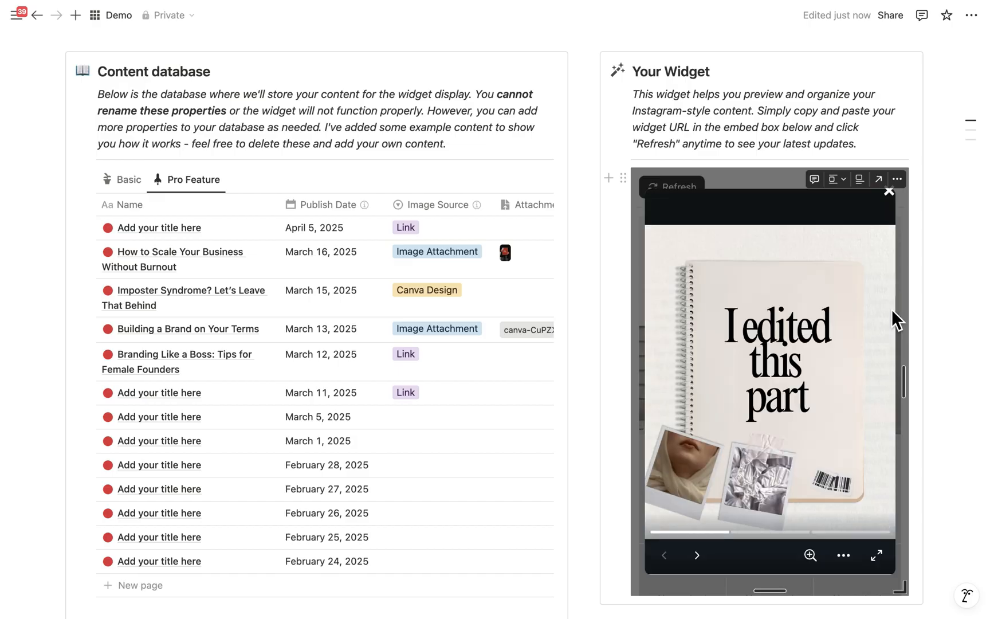